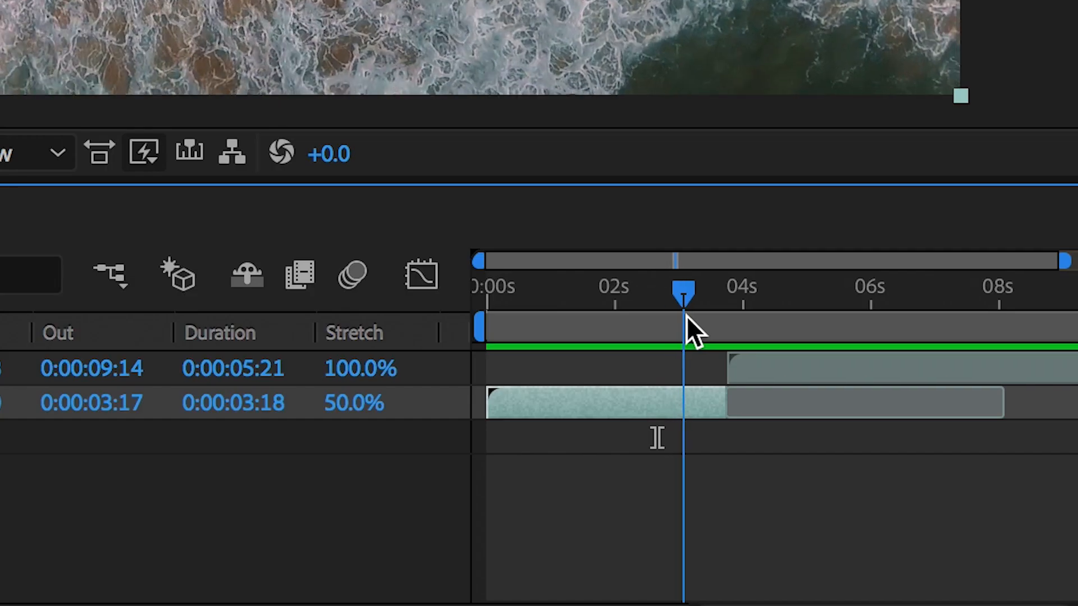
# Step: Apply Motion Tile to drone 2.mp4 at the cut and set its Output Width to 200
pyautogui.moveTo(684, 292); pyautogui.dragTo(723, 292)
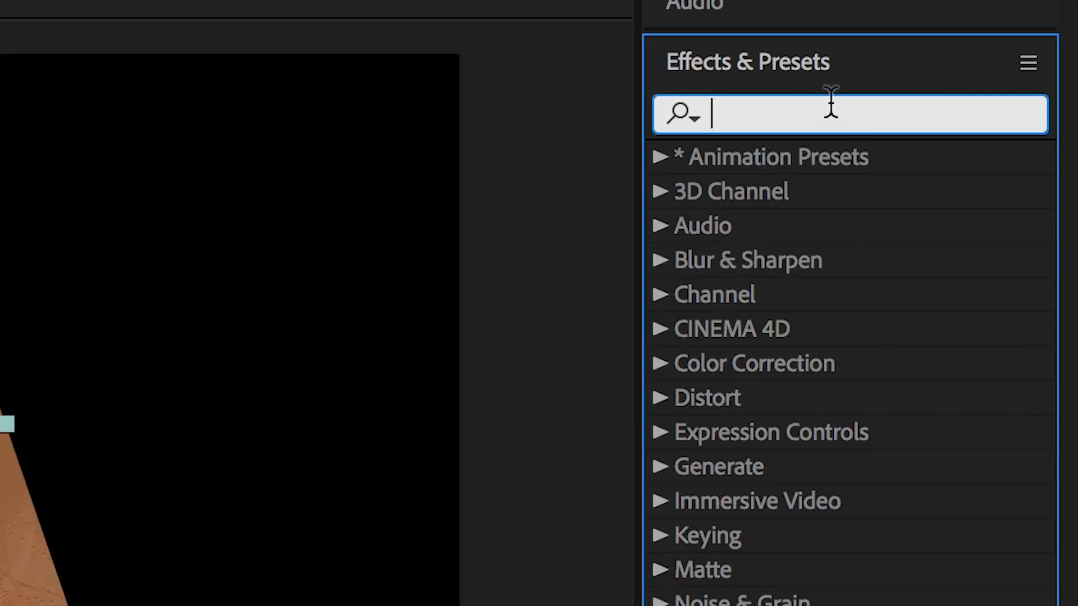
pyautogui.write('motion')
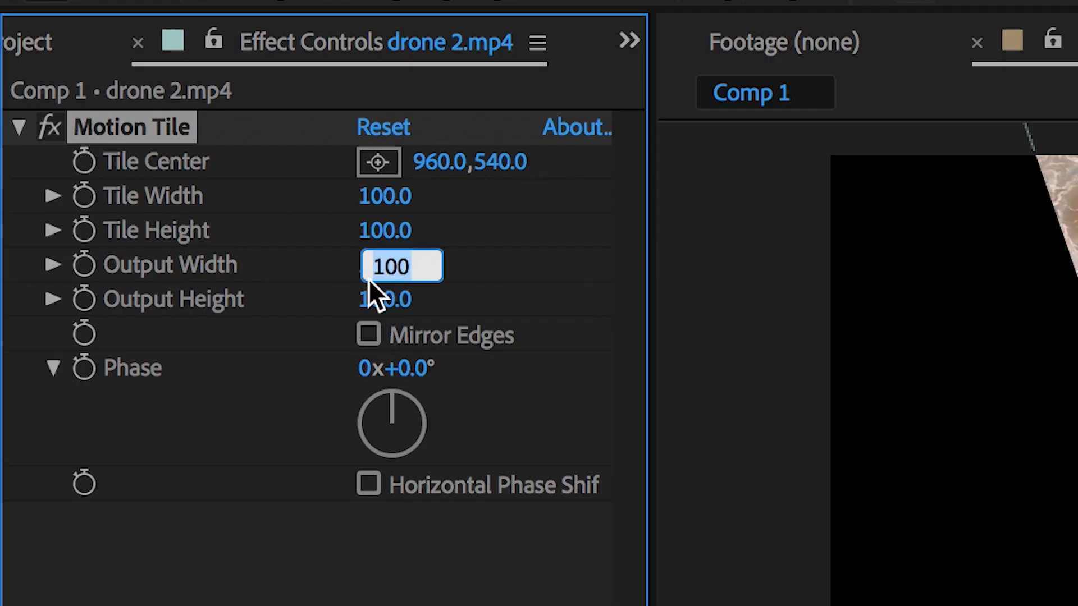
pyautogui.write('200')
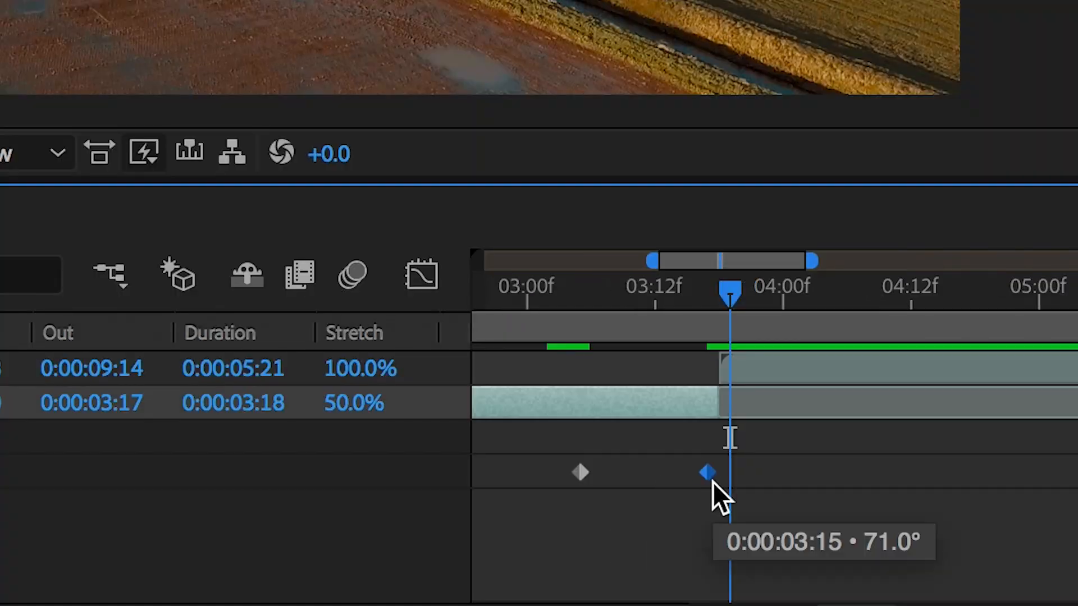
# Step: Move drone 2's 71° rotation keyframe to 0:00:03:15 and scrub the cut to check it
pyautogui.moveTo(706, 473); pyautogui.dragTo(602, 473)
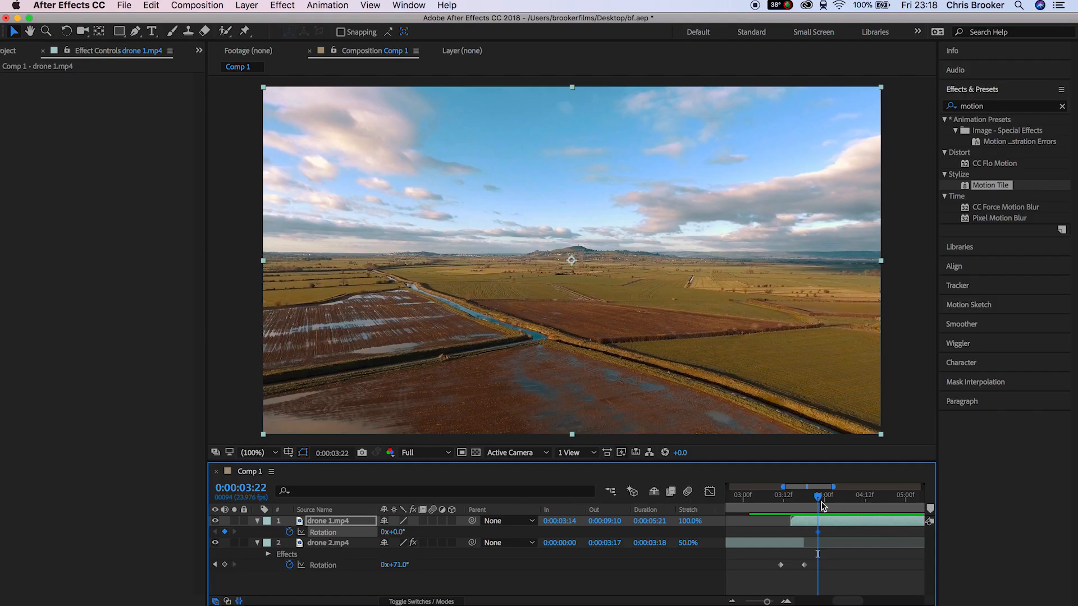
pyautogui.moveTo(817, 496); pyautogui.dragTo(794, 496)
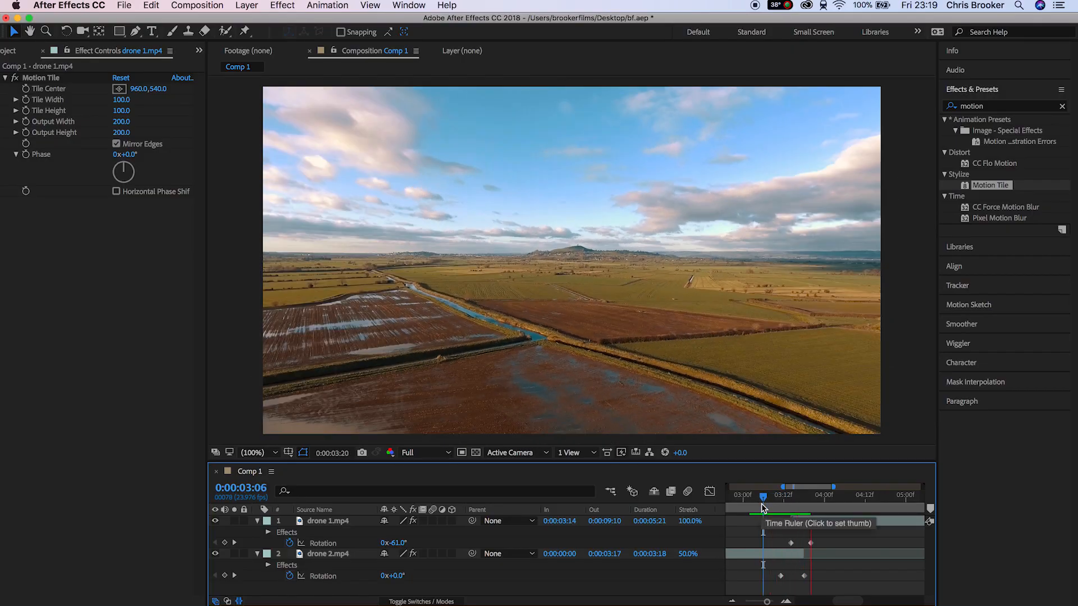
# Step: Add a bounce rotation keyframe on drone 1 past the last one and replay the spinning cut
pyautogui.click(789, 495)
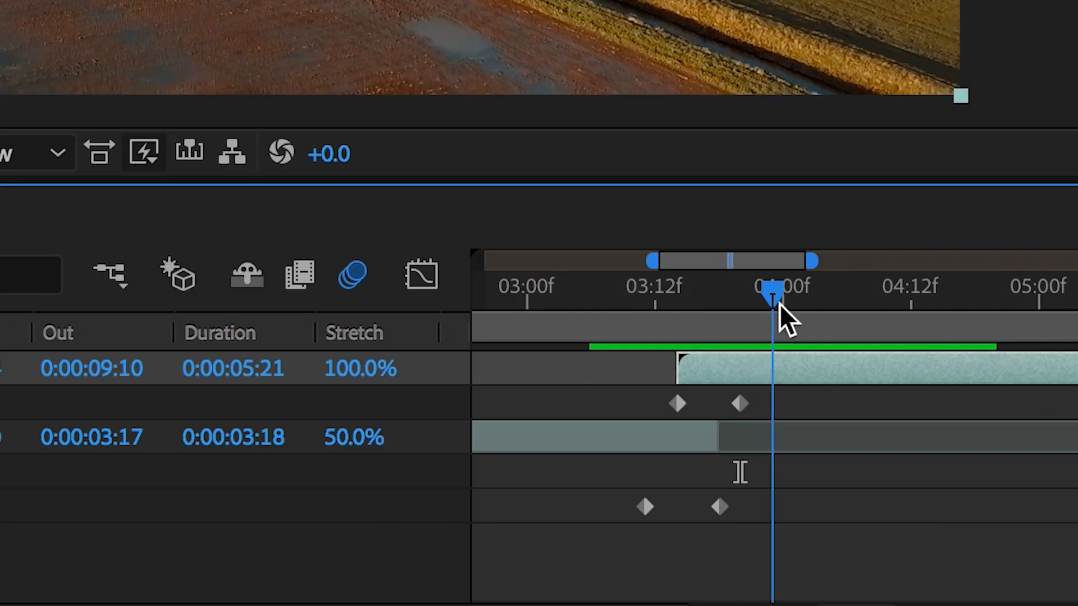
pyautogui.moveTo(773, 296); pyautogui.dragTo(794, 295)
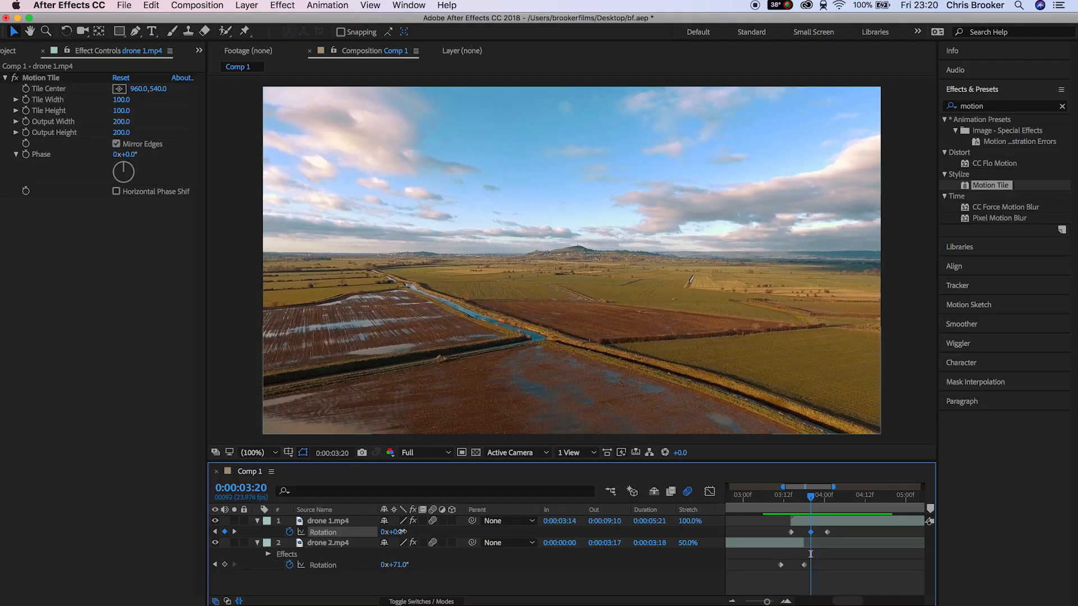
pyautogui.moveTo(810, 495); pyautogui.dragTo(763, 495)
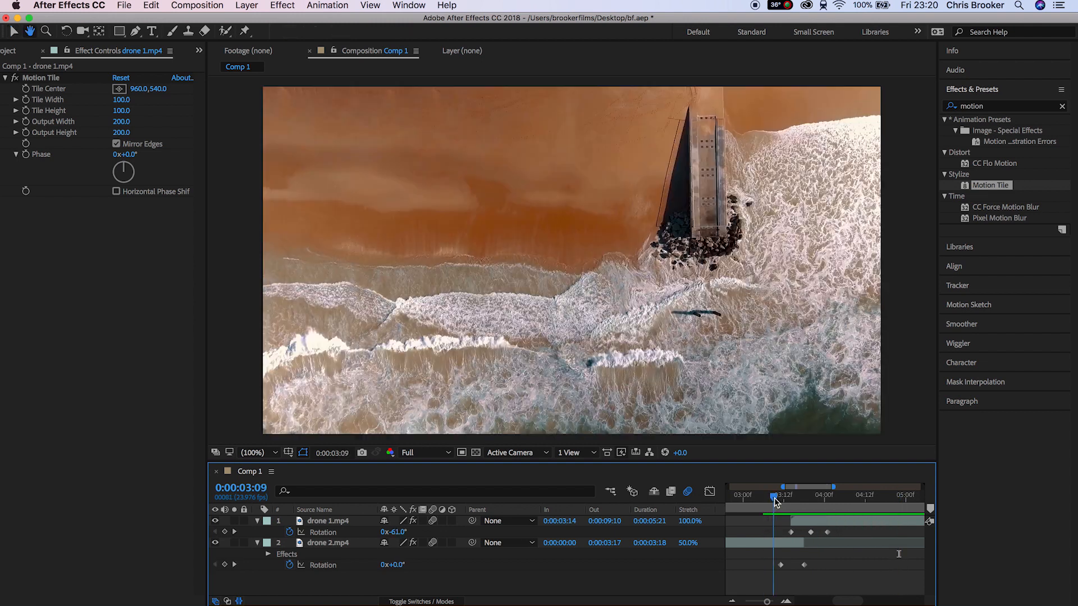
pyautogui.moveTo(776, 498); pyautogui.dragTo(865, 498)
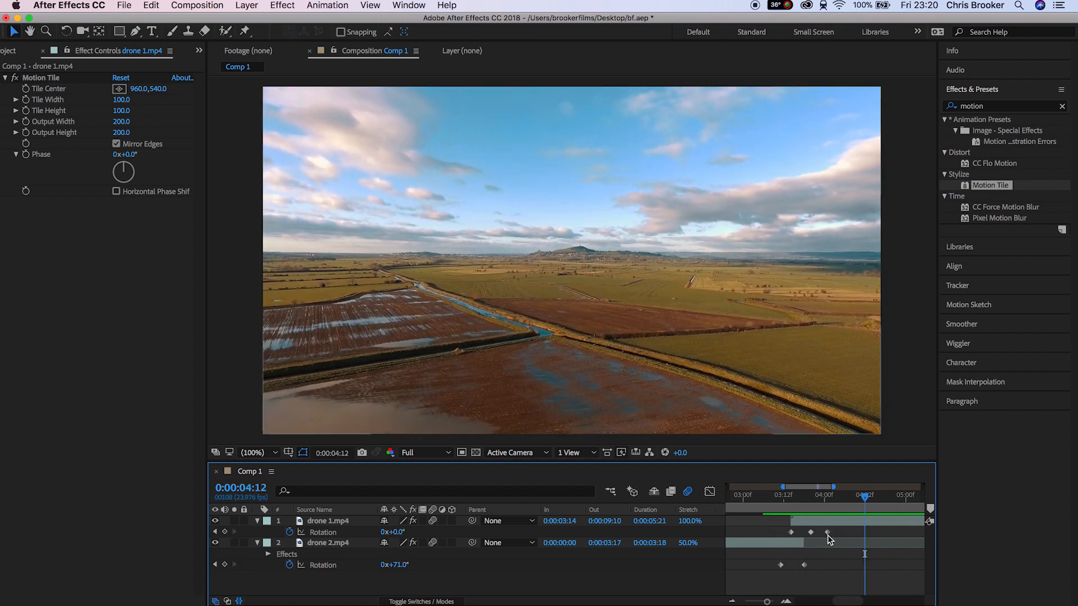